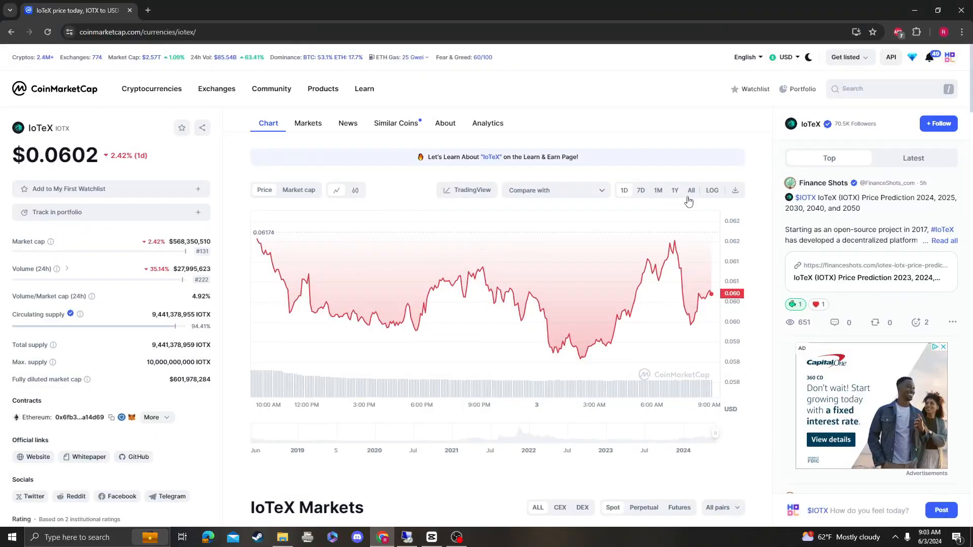
Step: Open the IoTeX (IOTX) coin page and set its price chart to the All range
click(691, 190)
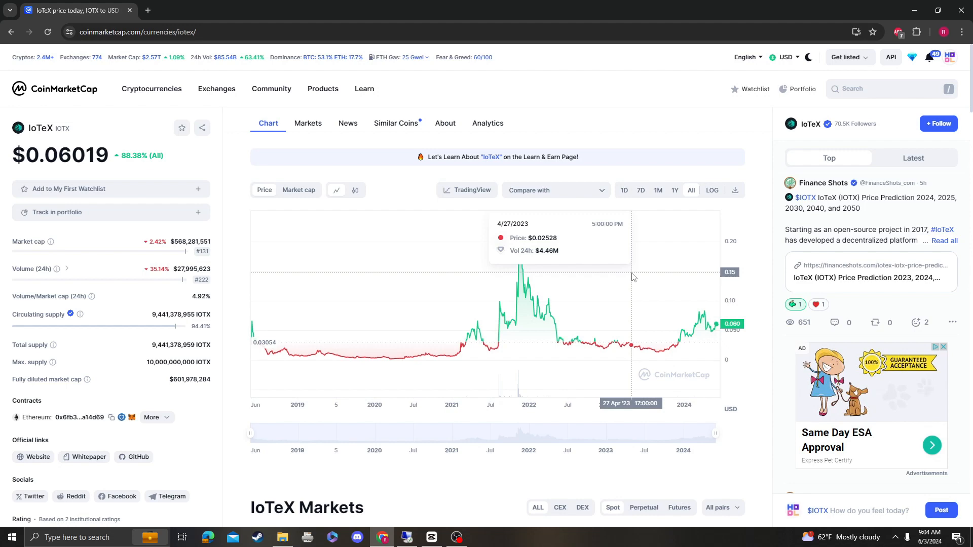
mouse_move(819, 137)
text(iotx)
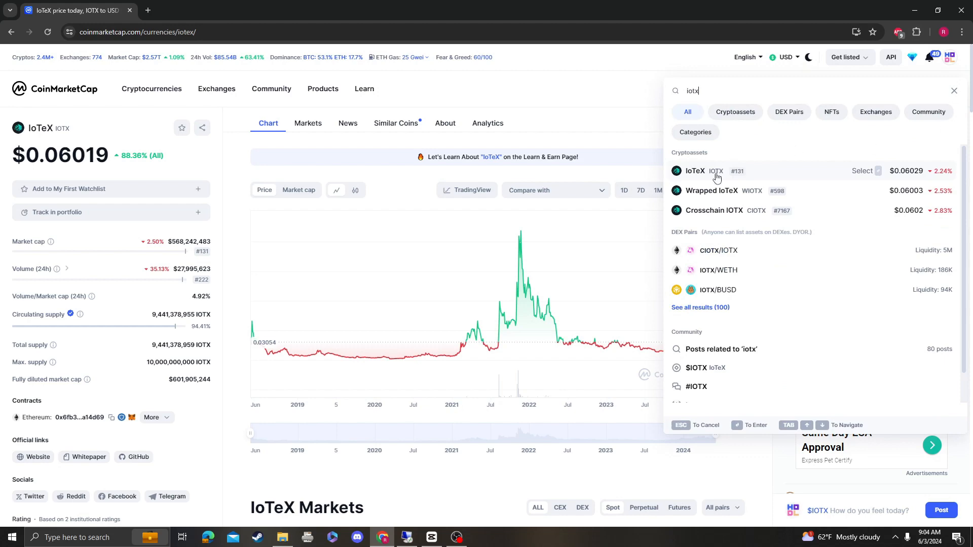
click(695, 171)
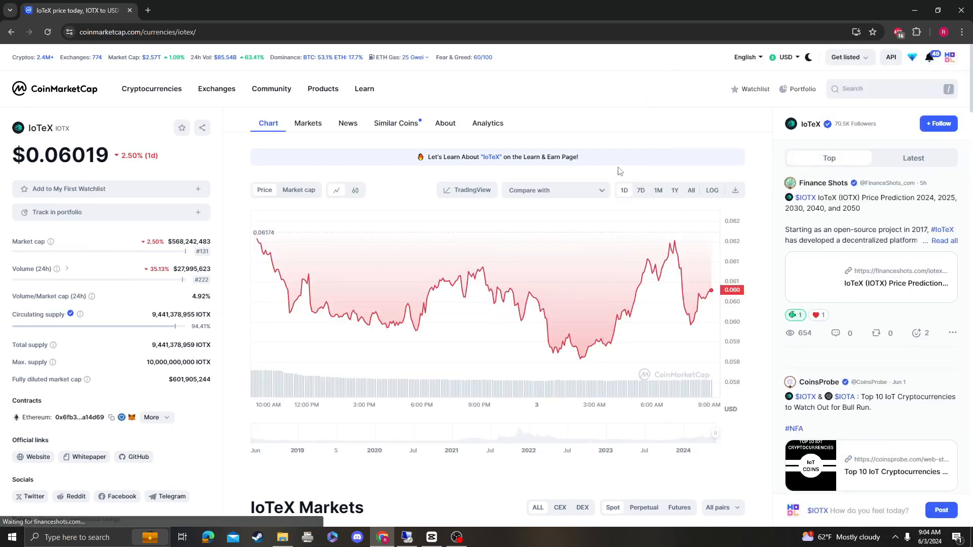
click(691, 190)
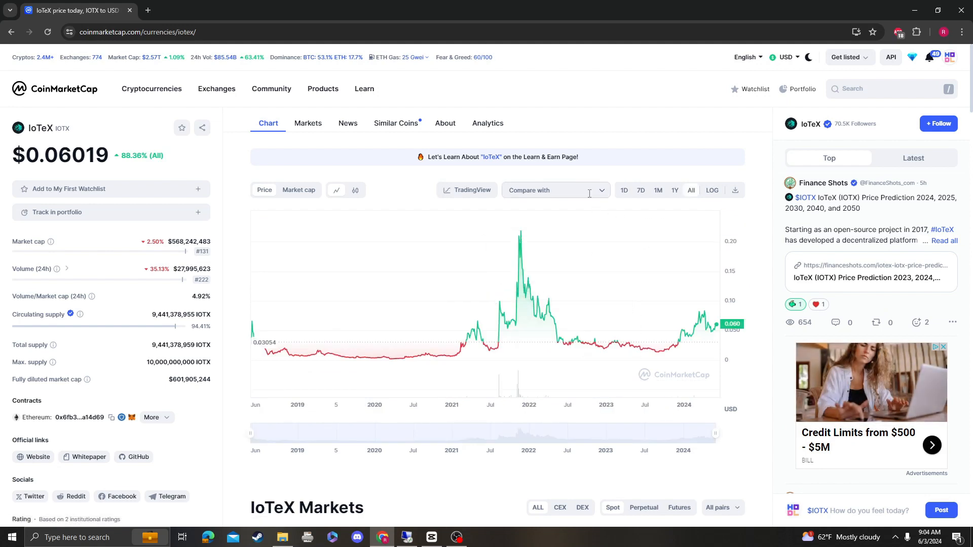
mouse_move(188, 252)
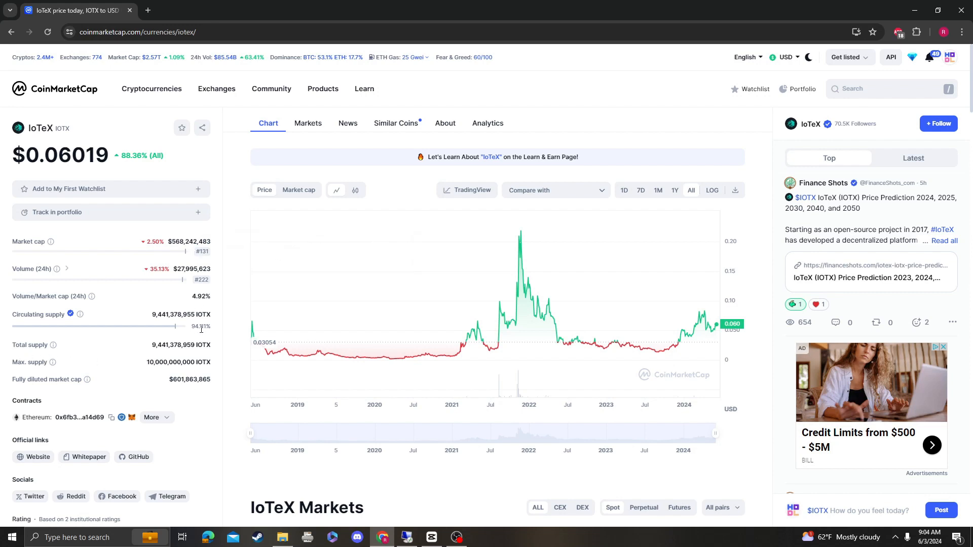
mouse_move(189, 344)
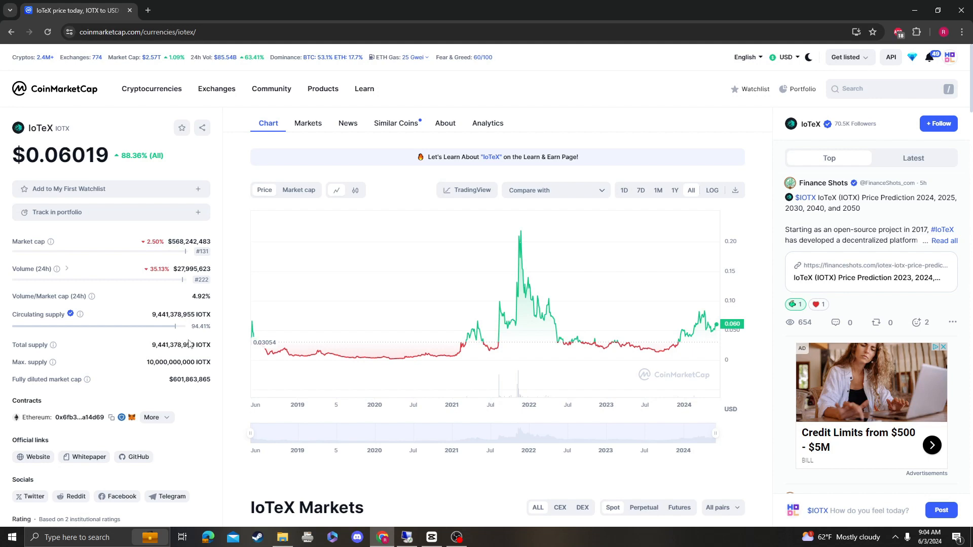
mouse_move(357, 269)
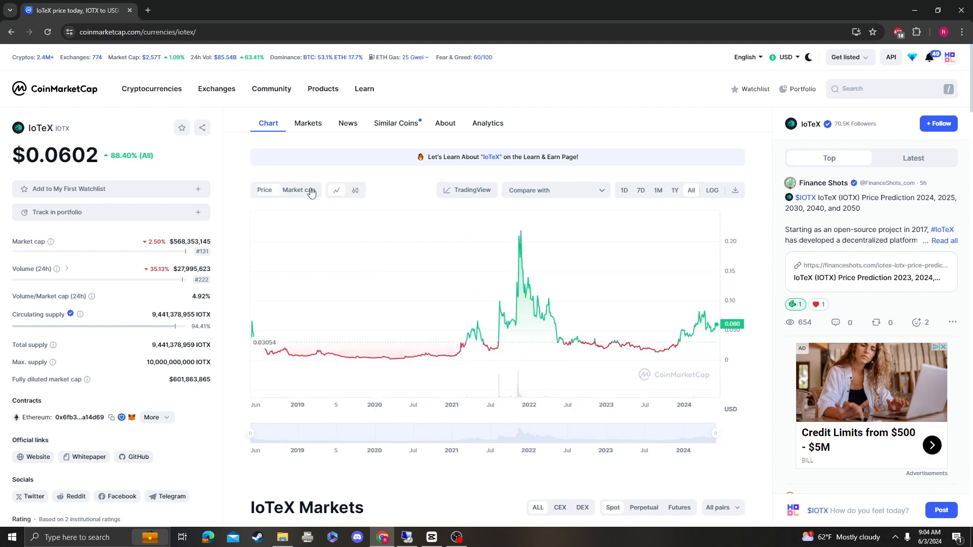
mouse_move(288, 355)
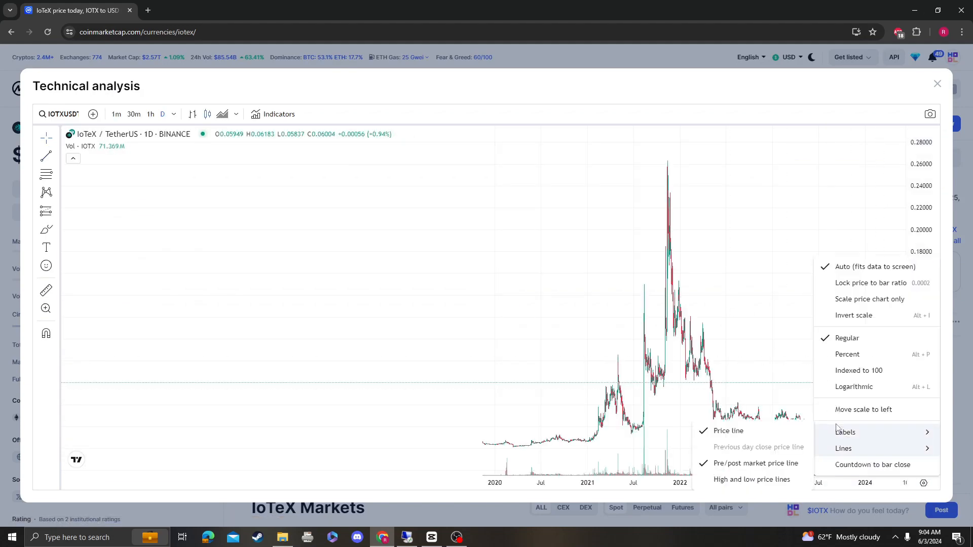
Step: Add the RSI indicator and circle the RSI peak at the latest candles
text(rs)
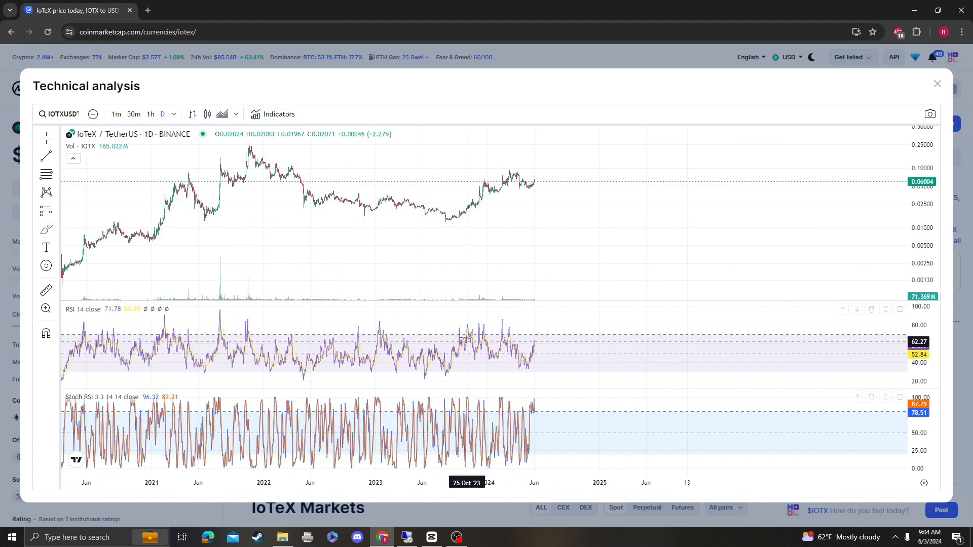
mouse_move(528, 335)
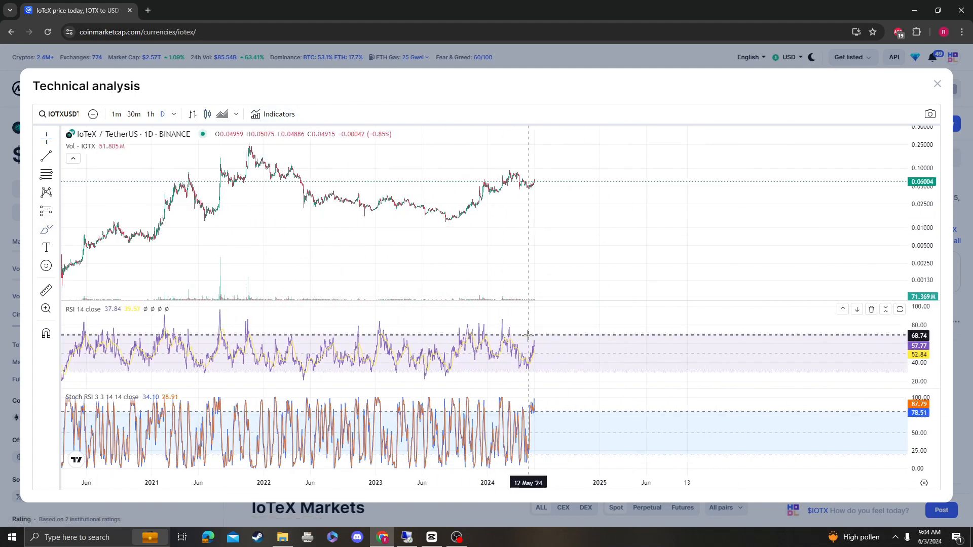
drag(529, 347, 537, 326)
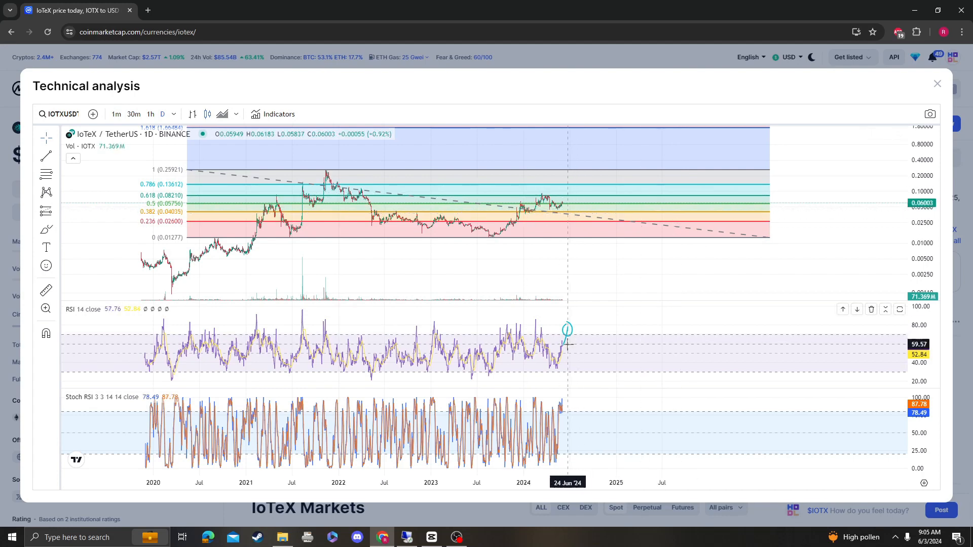
mouse_move(257, 226)
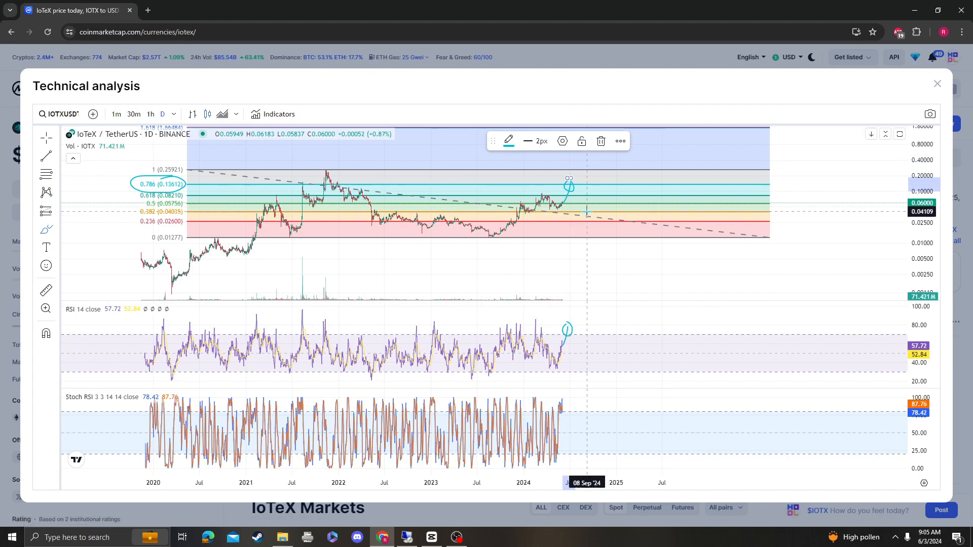
mouse_move(625, 238)
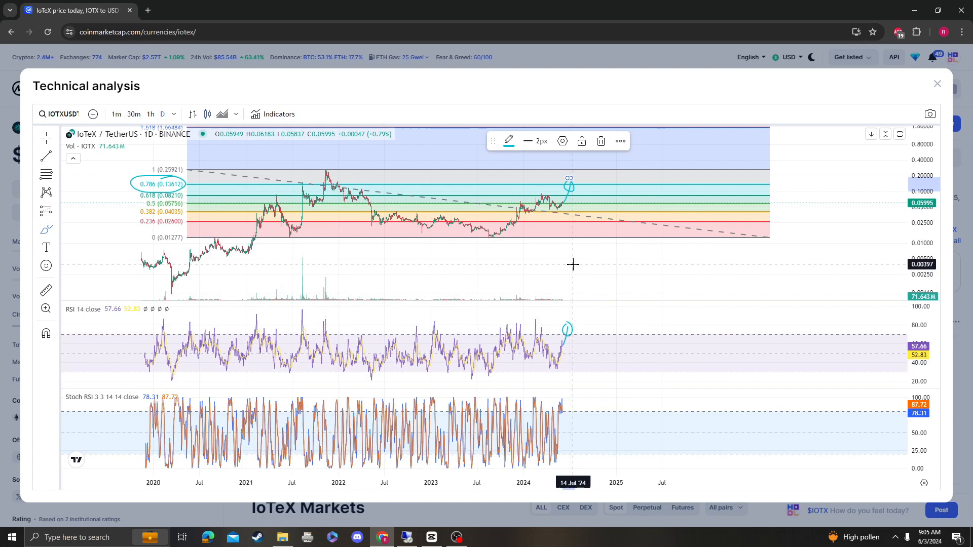
mouse_move(573, 263)
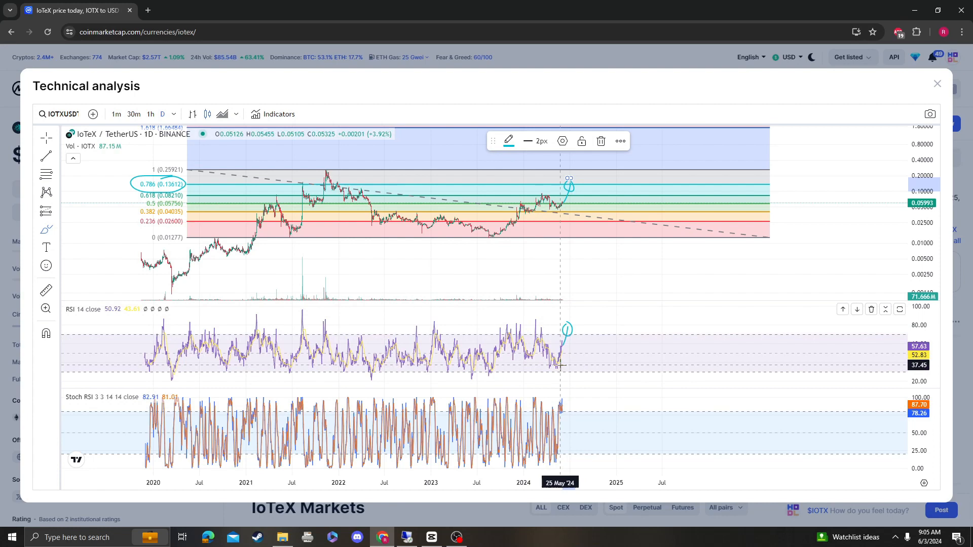
mouse_move(581, 324)
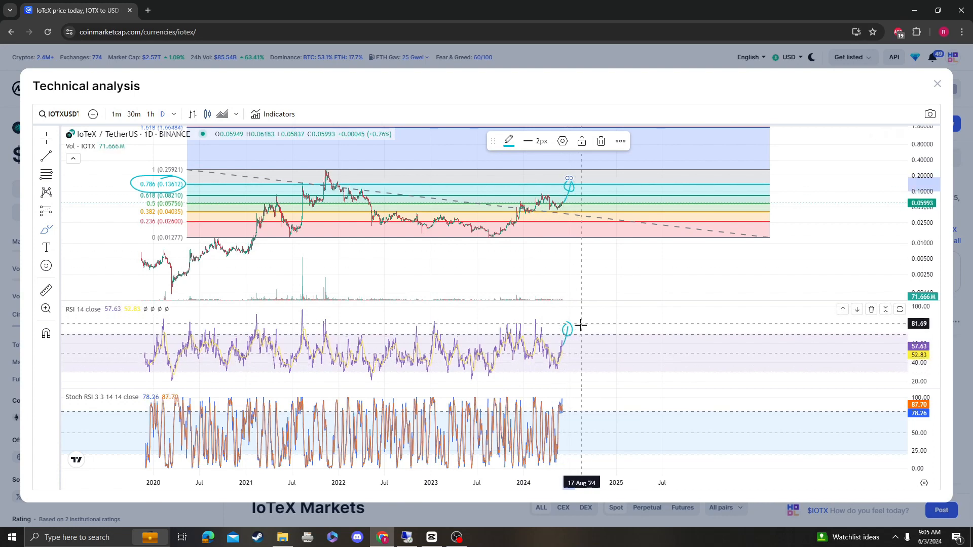
mouse_move(573, 406)
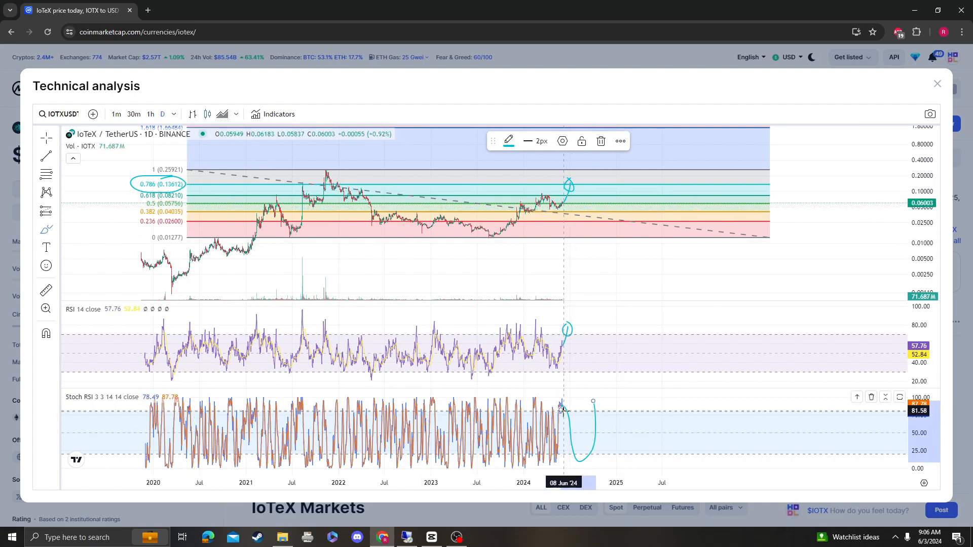
mouse_move(571, 410)
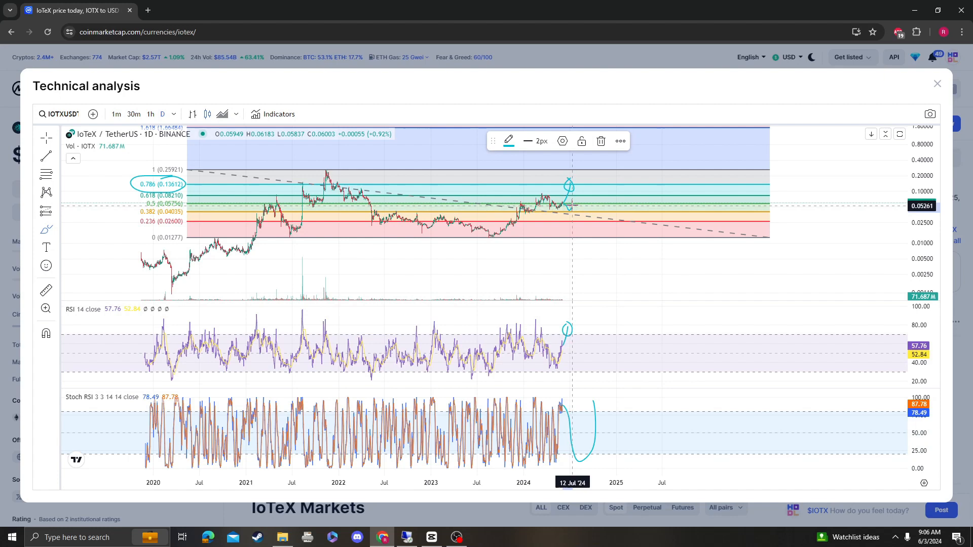
mouse_move(177, 214)
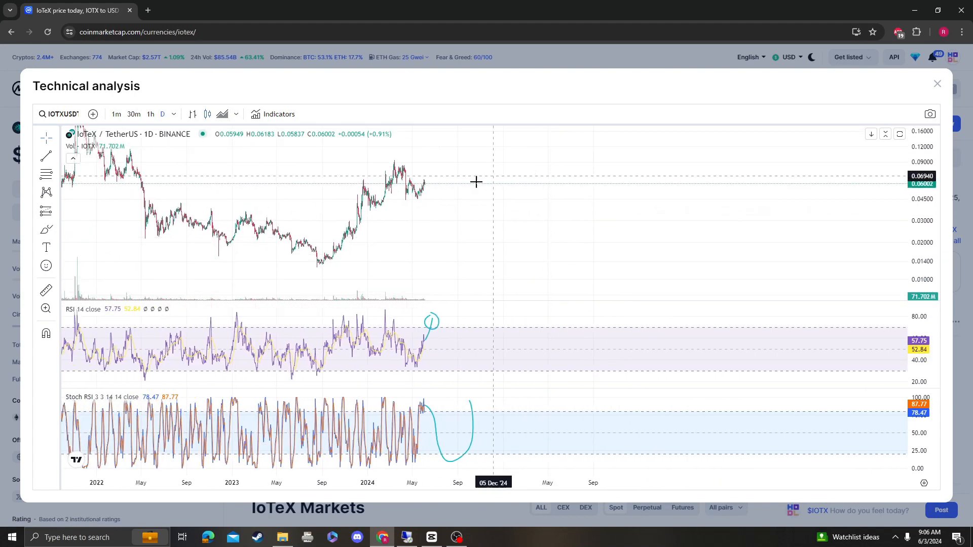
mouse_move(163, 268)
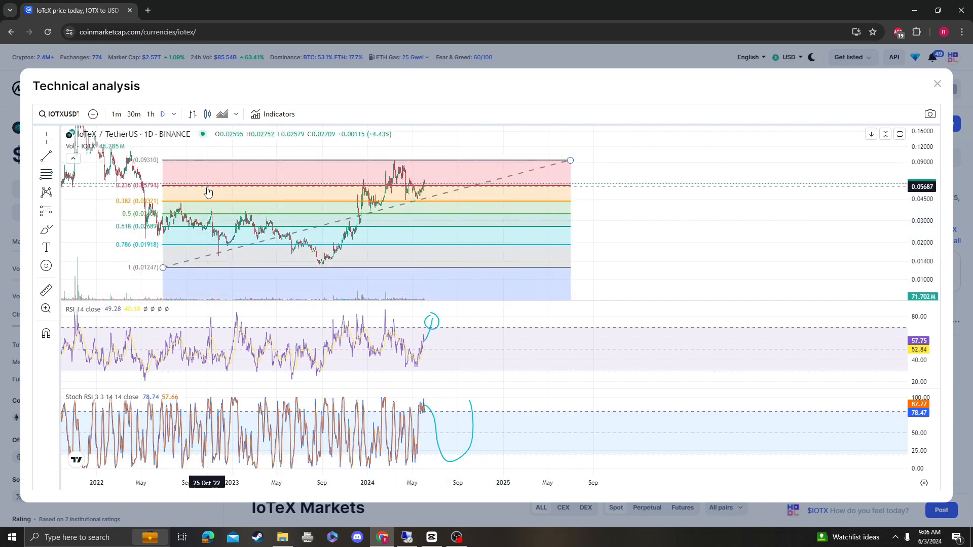
mouse_move(207, 191)
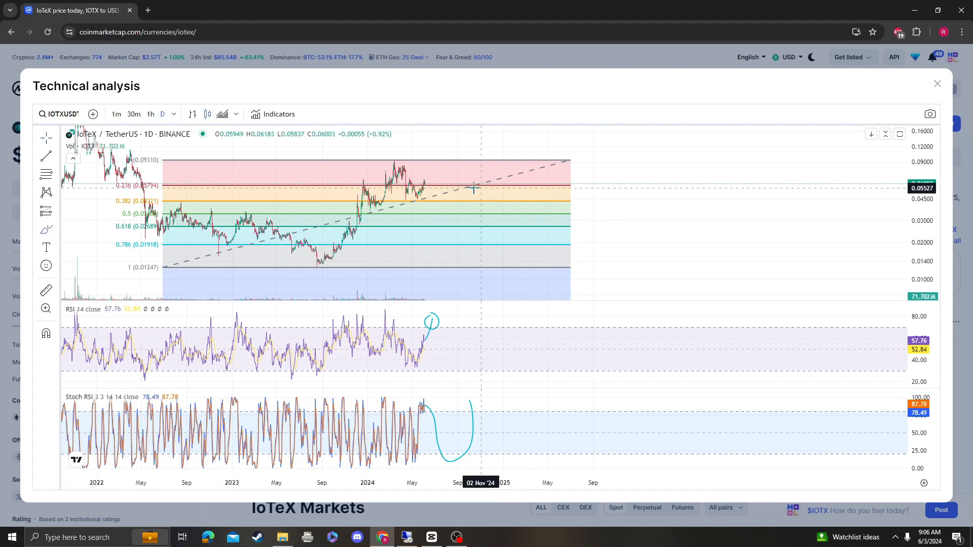
mouse_move(425, 183)
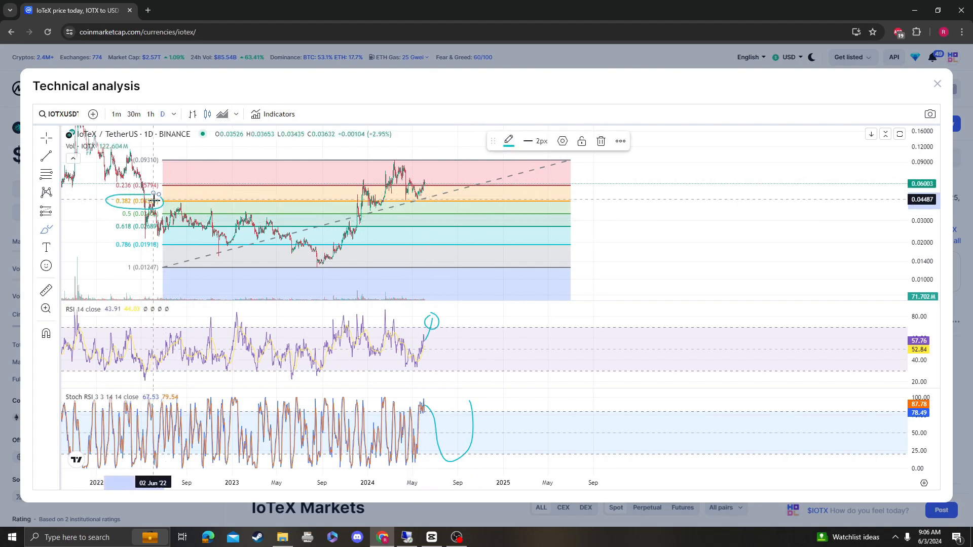
mouse_move(427, 204)
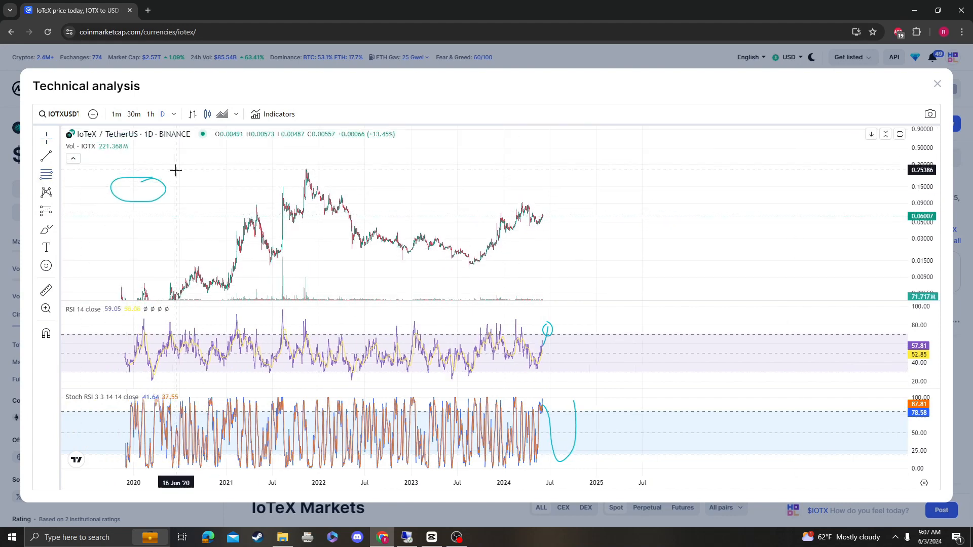
Step: Draw a Fibonacci retracement from the early high to the later low, then close Technical analysis
drag(176, 169, 764, 274)
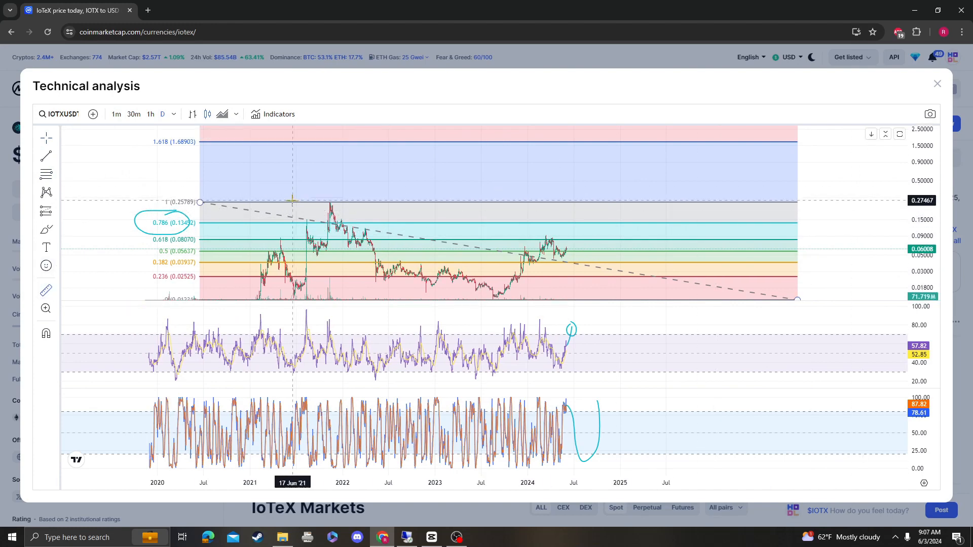
mouse_move(315, 151)
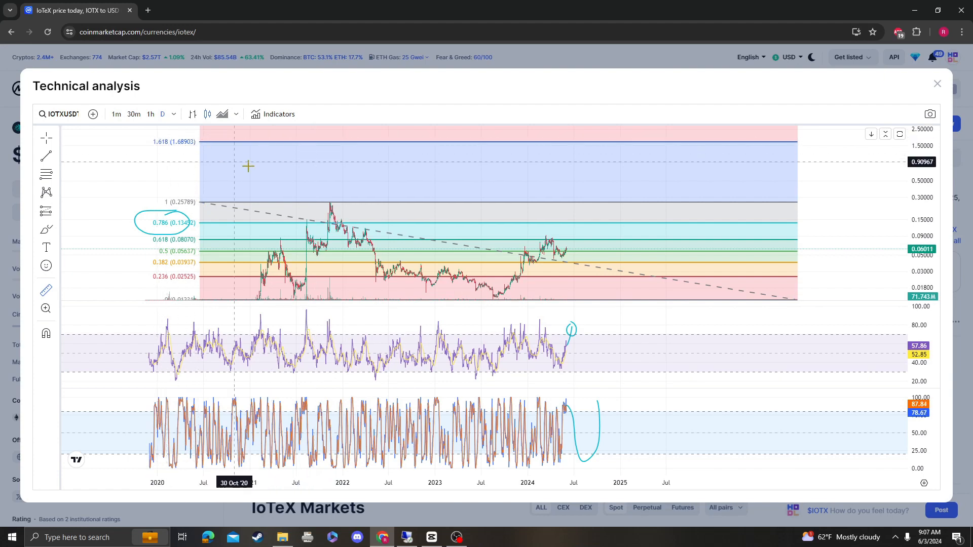
mouse_move(153, 163)
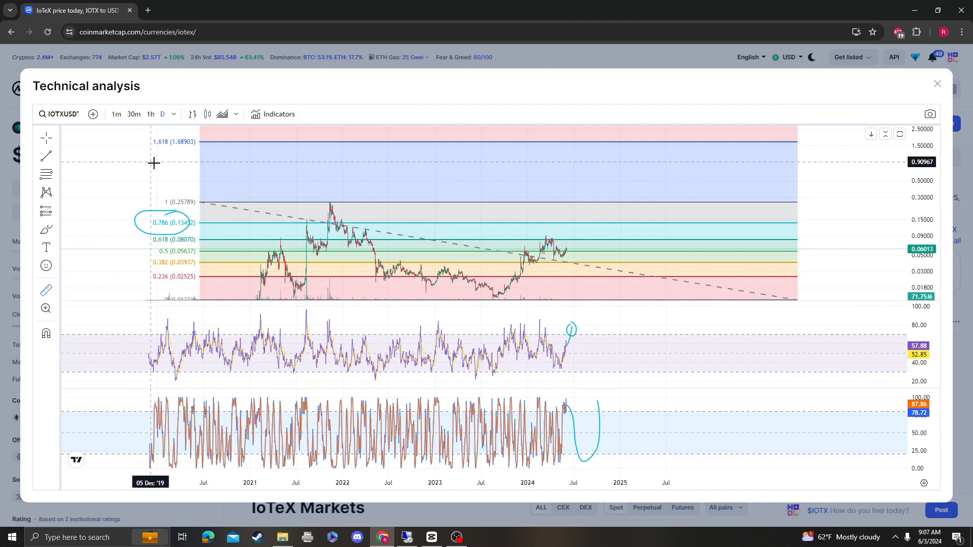
mouse_move(188, 153)
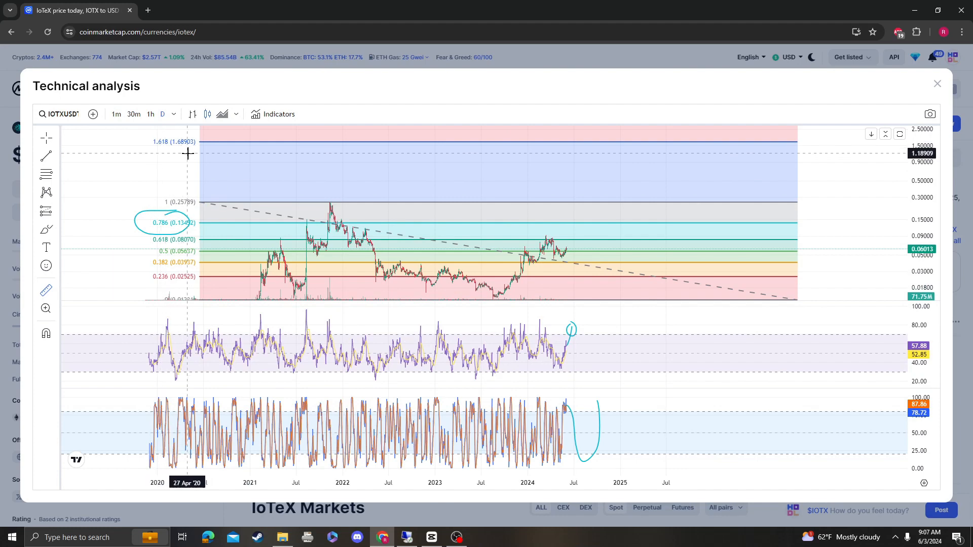
mouse_move(190, 153)
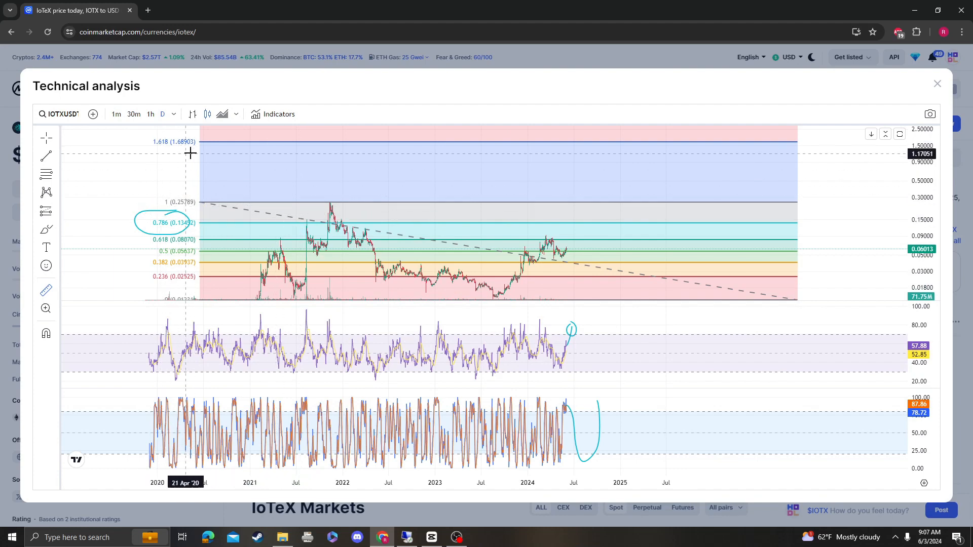
mouse_move(148, 146)
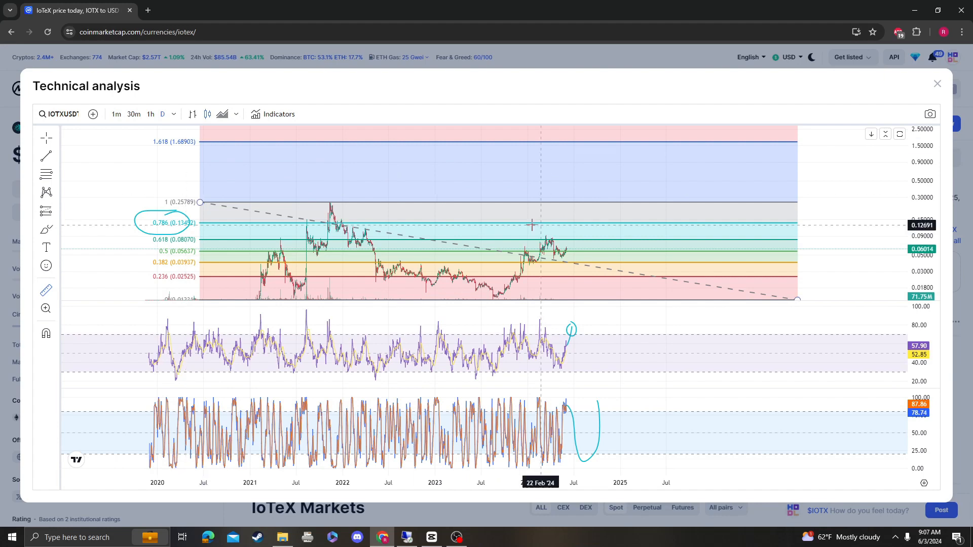
mouse_move(202, 153)
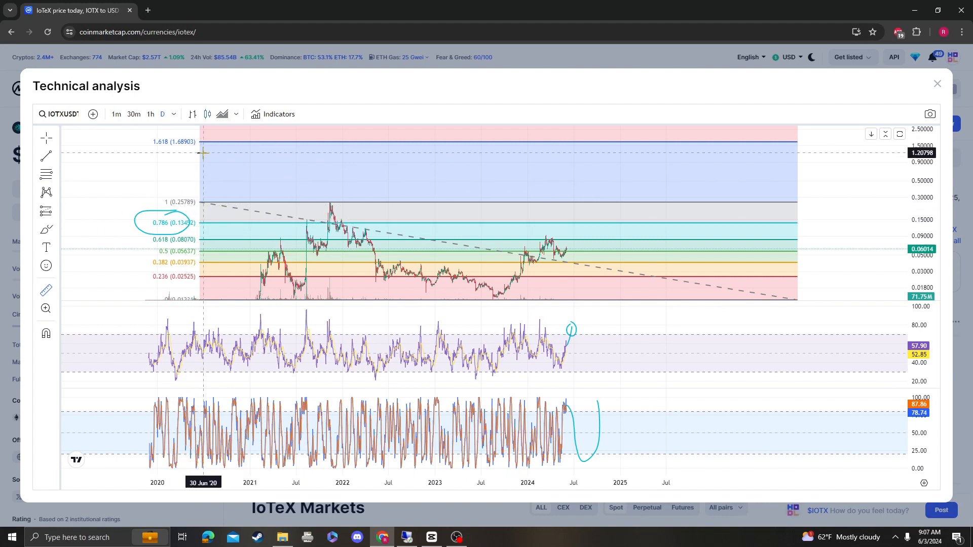
mouse_move(624, 250)
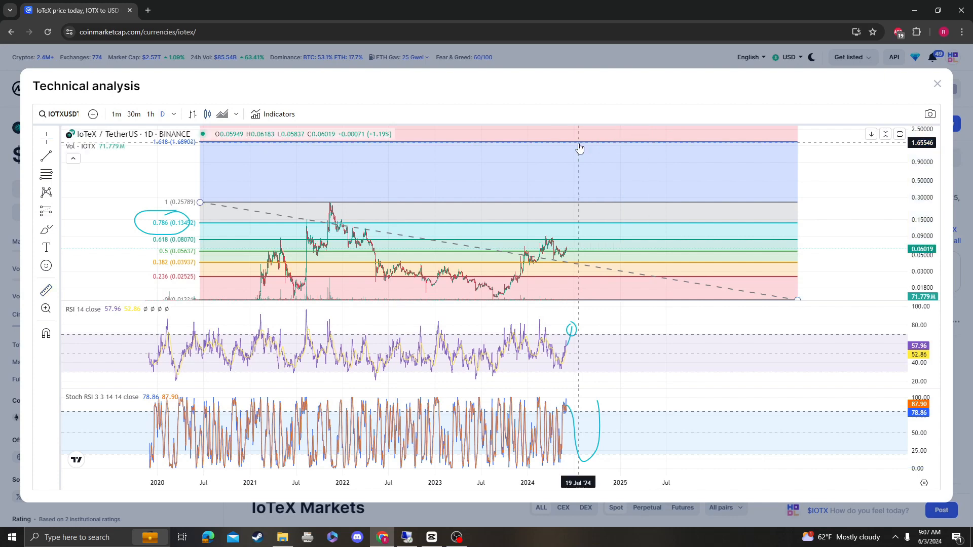
click(936, 83)
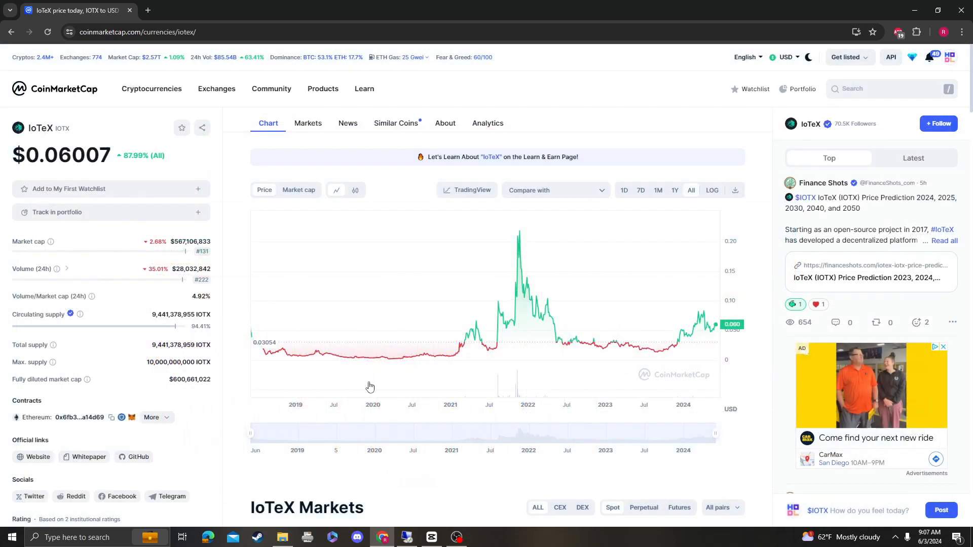
mouse_move(473, 324)
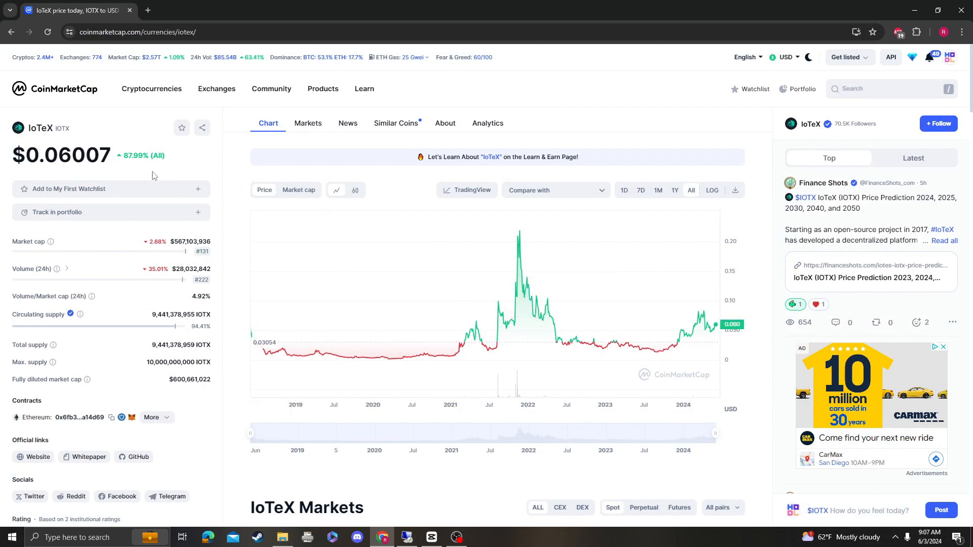
mouse_move(365, 271)
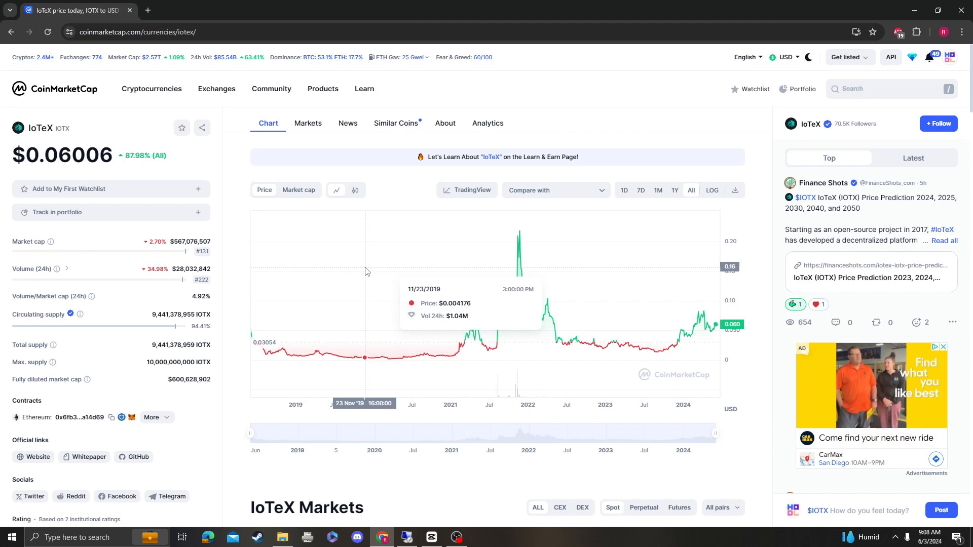
mouse_move(628, 166)
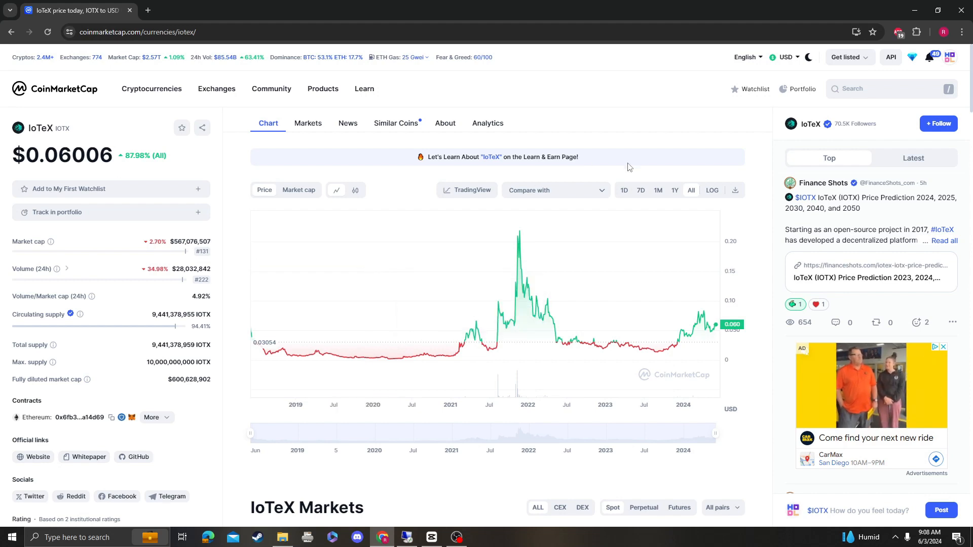
mouse_move(518, 276)
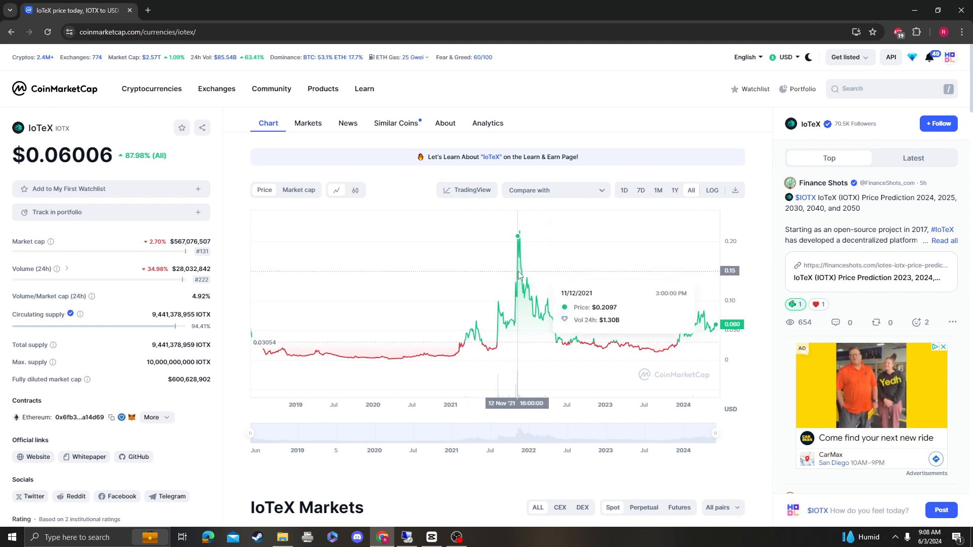
mouse_move(559, 279)
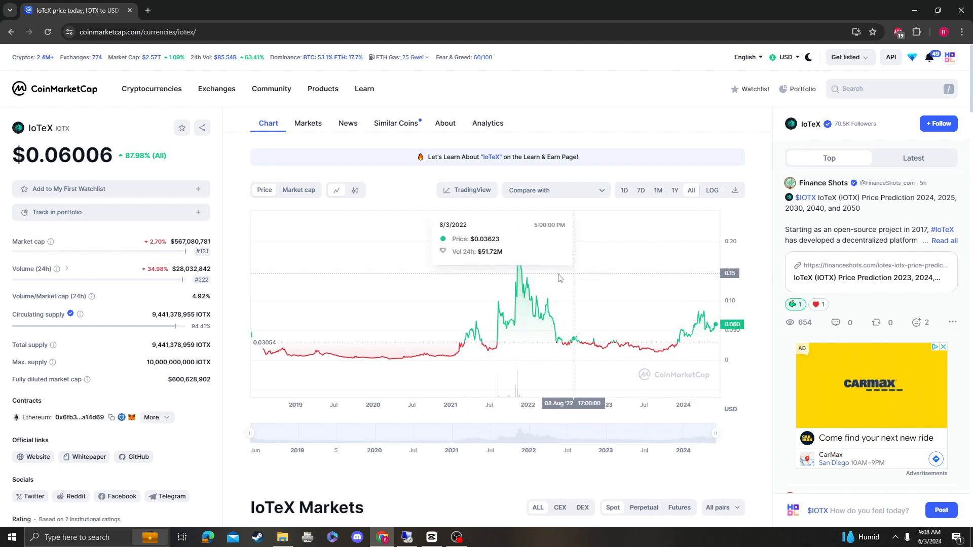
mouse_move(213, 220)
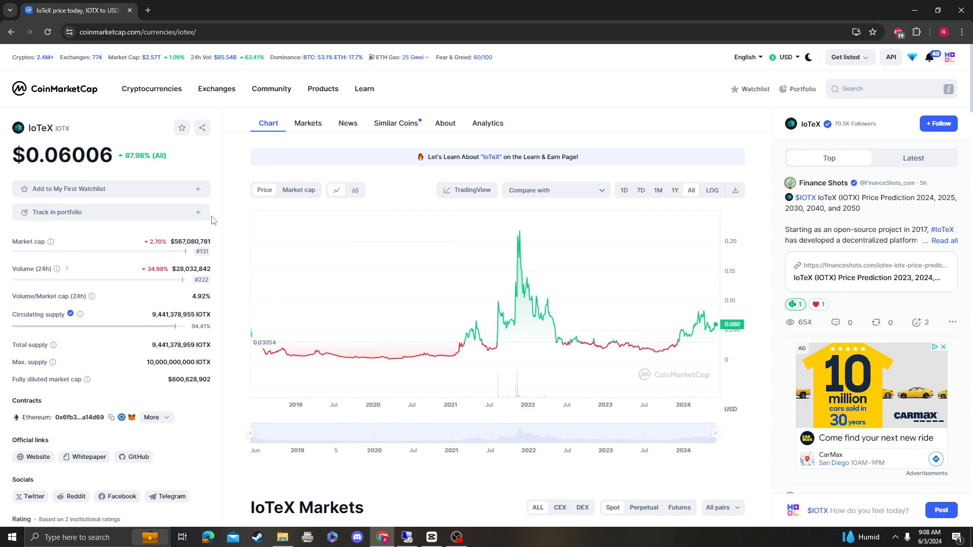
mouse_move(511, 241)
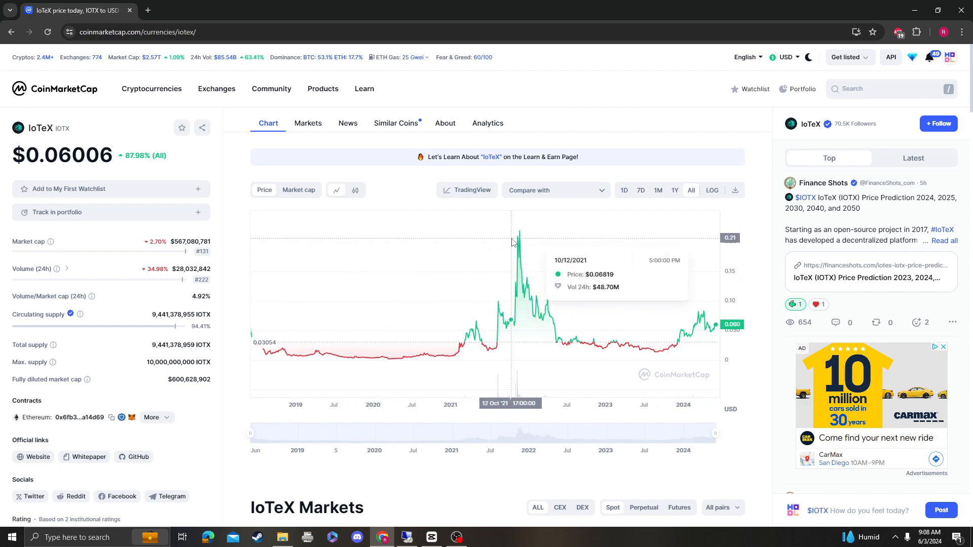
mouse_move(63, 147)
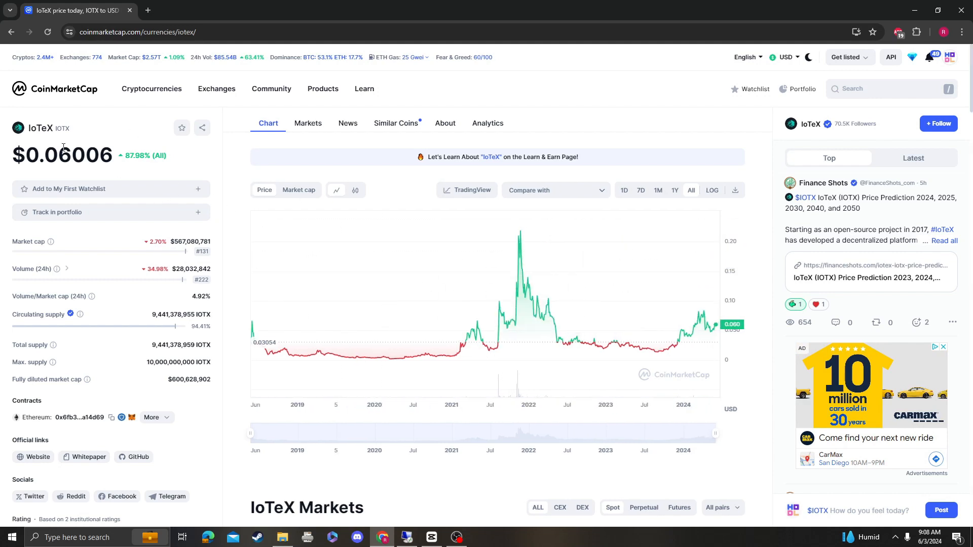
mouse_move(401, 238)
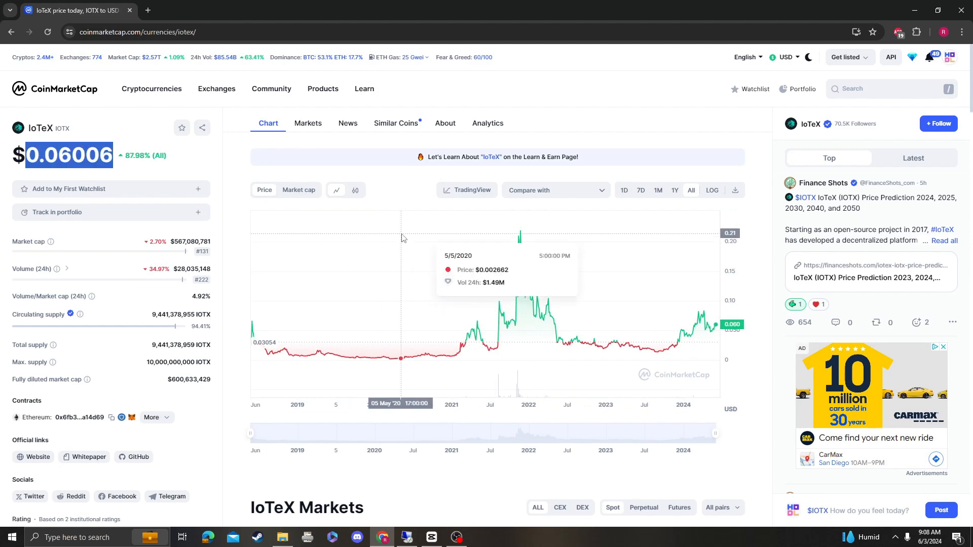
click(308, 123)
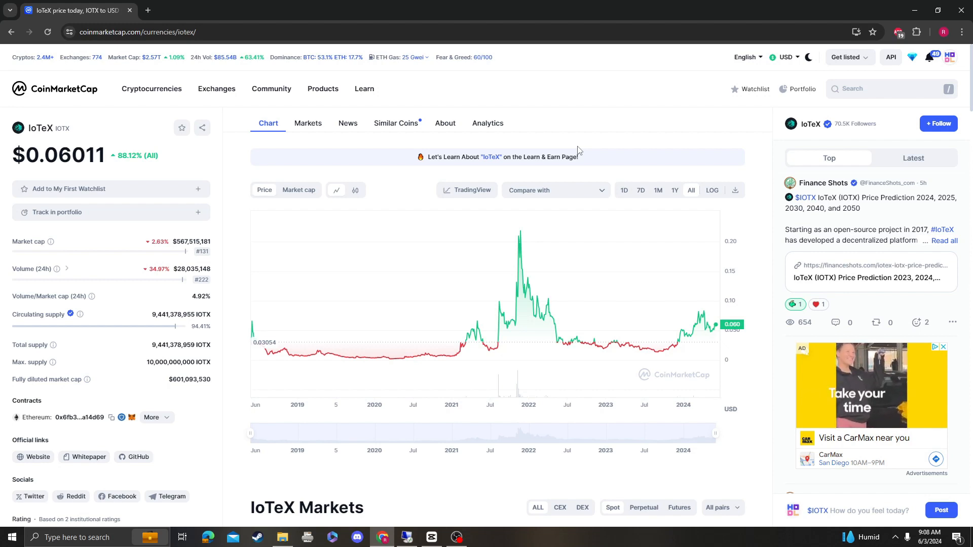
mouse_move(544, 259)
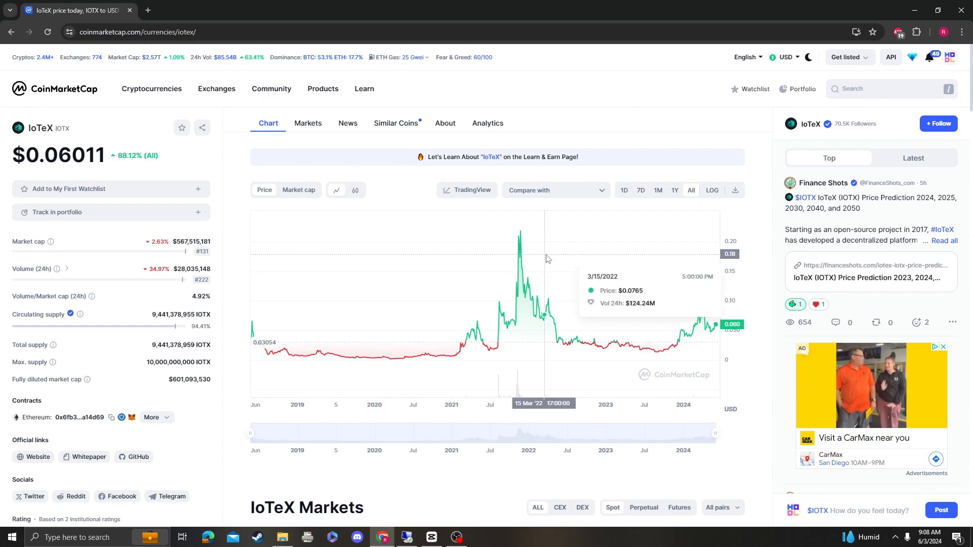